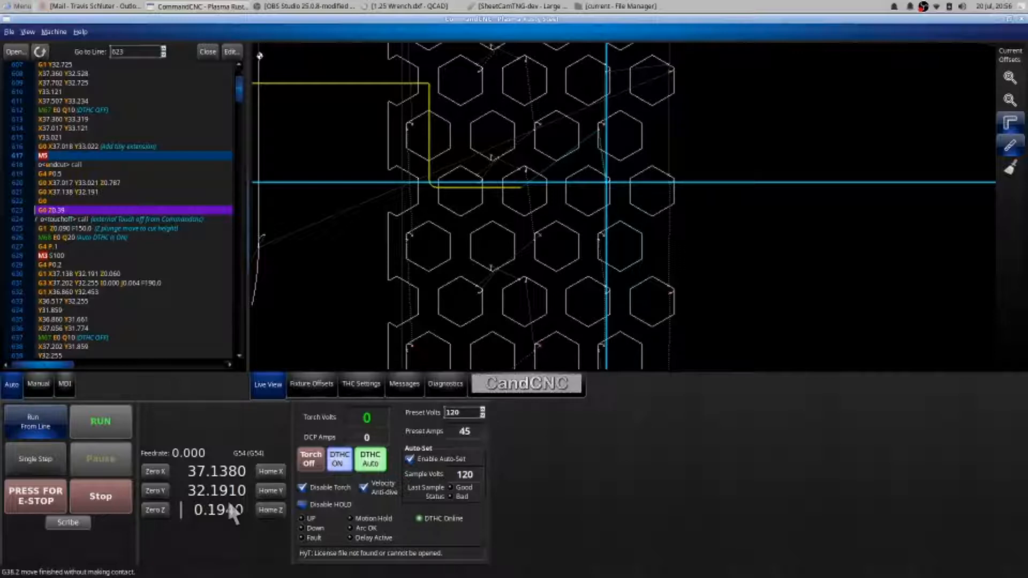
mouse_move(229, 518)
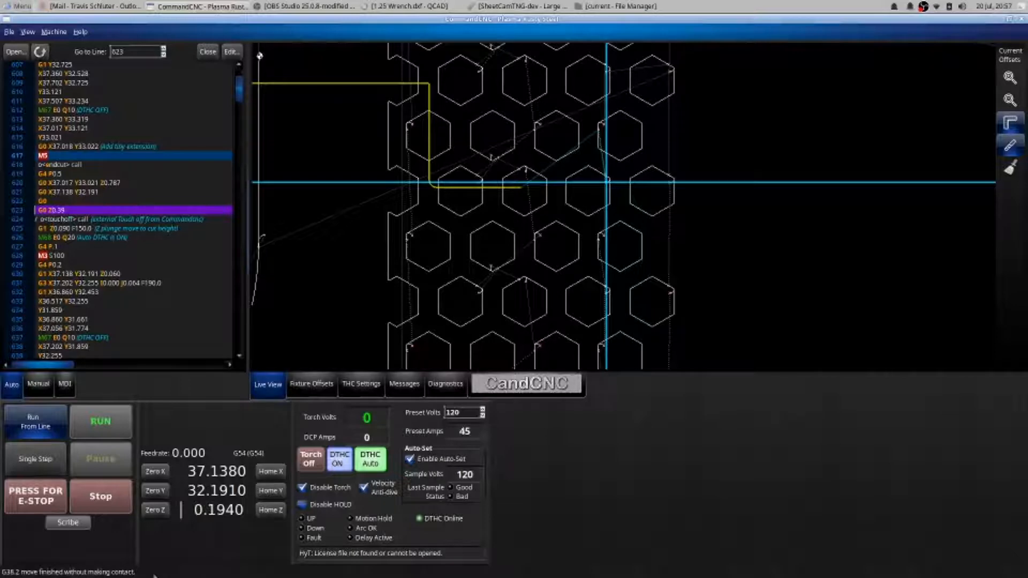
Step: Zero the Z axis at the current torch height so Z reads 0.0000
click(155, 510)
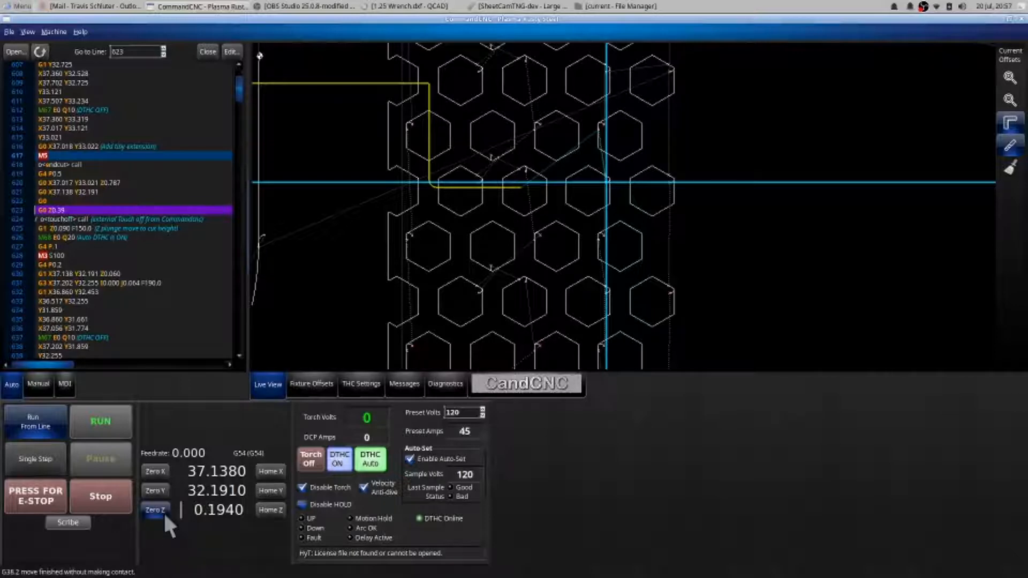
click(155, 510)
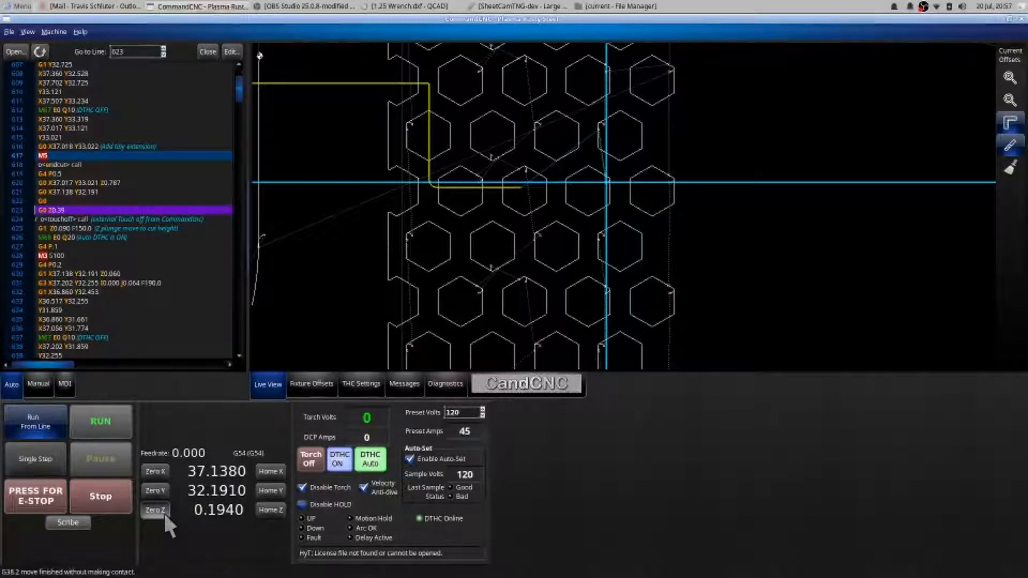
click(155, 510)
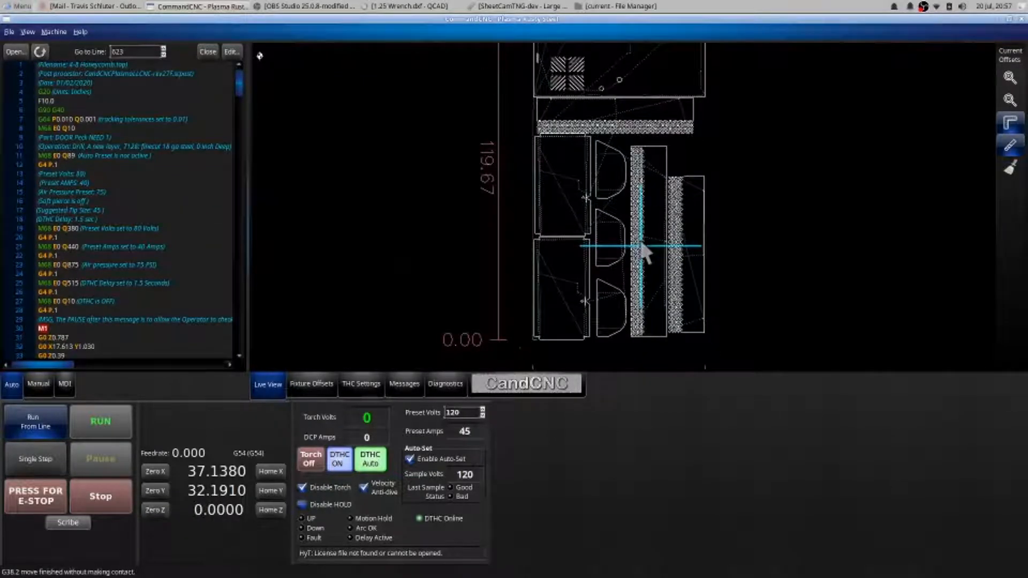
mouse_move(659, 275)
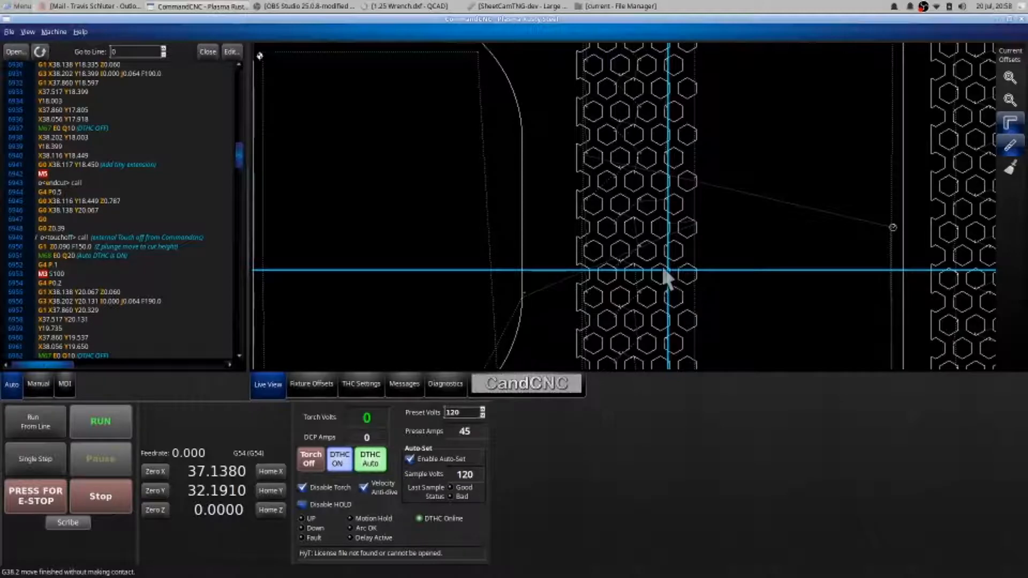
mouse_move(662, 283)
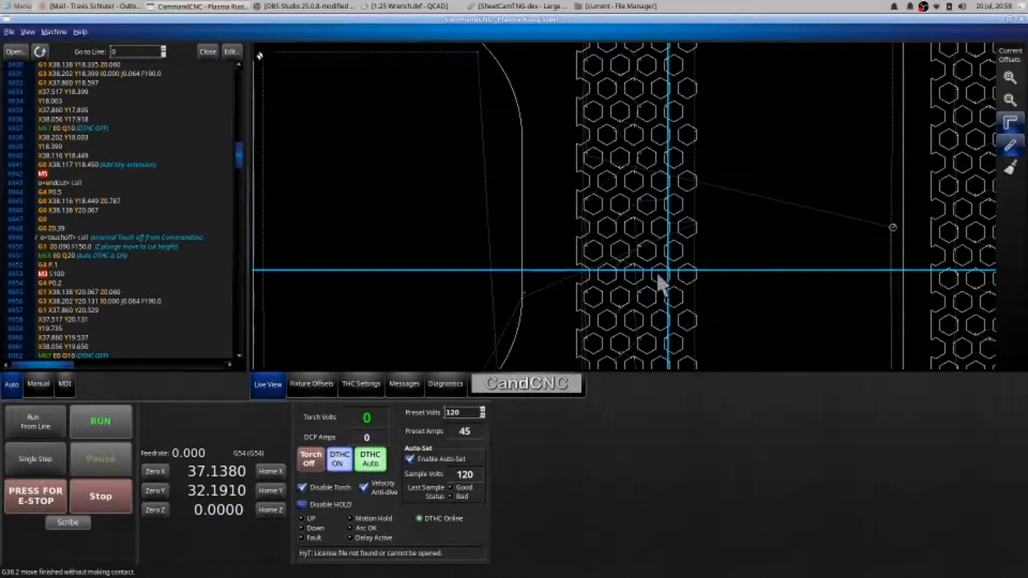
Step: Jump the G-code listing to line 635 in the honeycomb cut section via Go to Line
text(635)
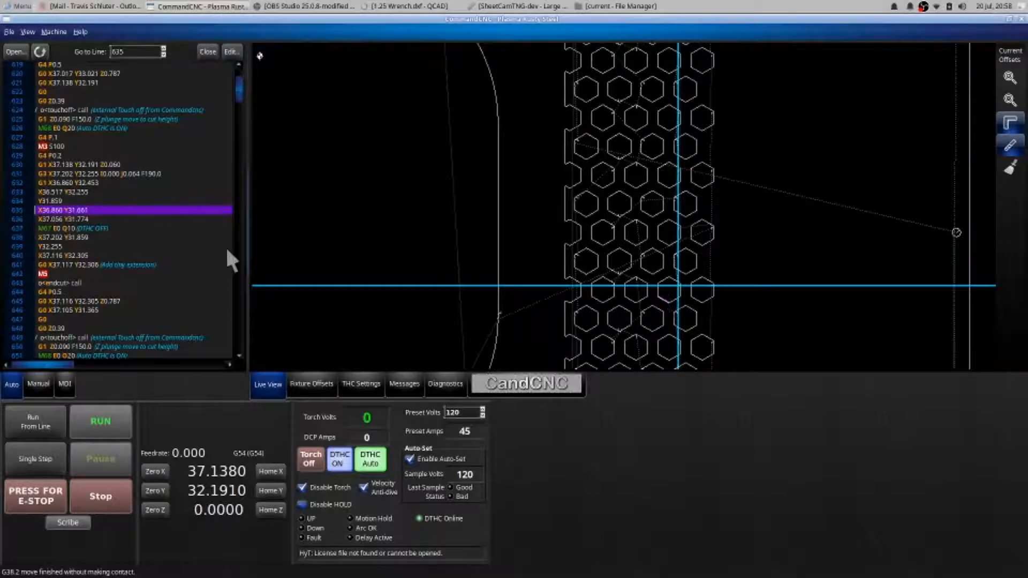
mouse_move(82, 210)
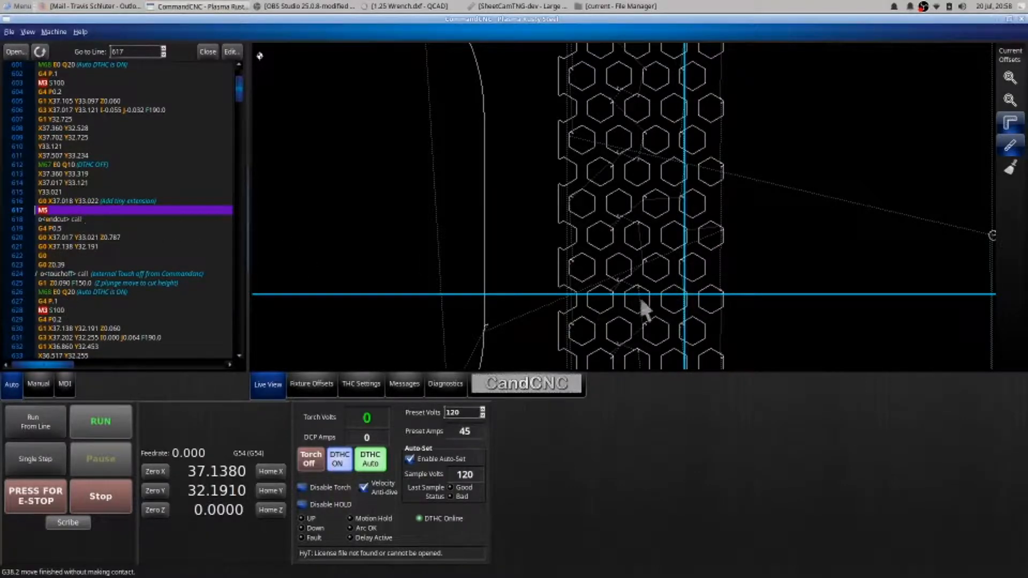
mouse_move(666, 312)
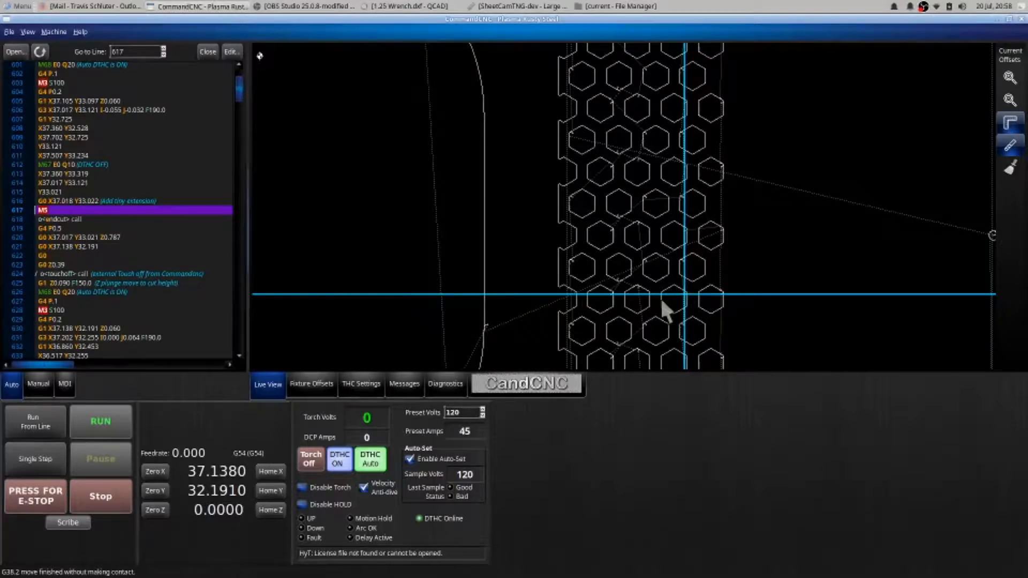